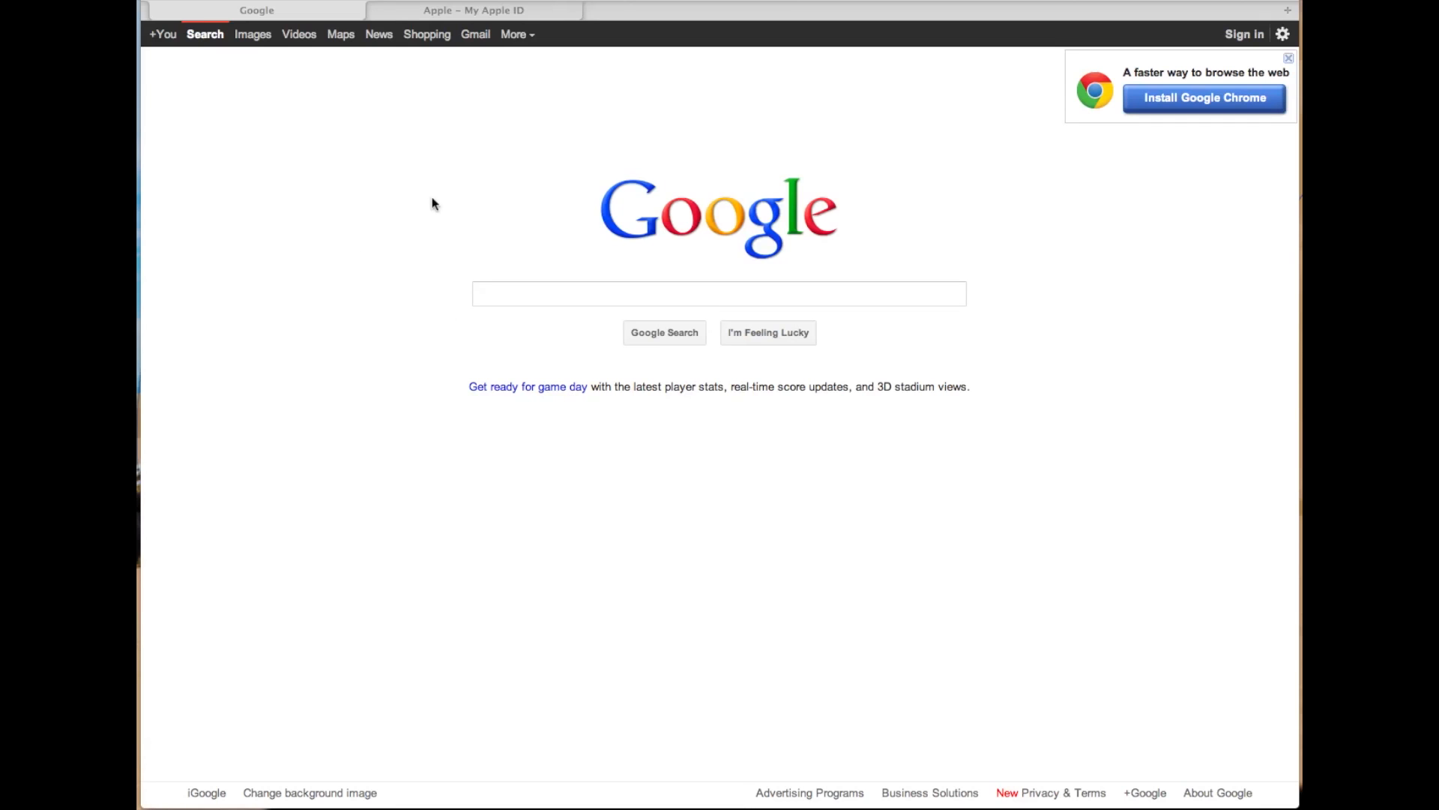
{"action": "mouse_move", "coordinate": [420, 202]}
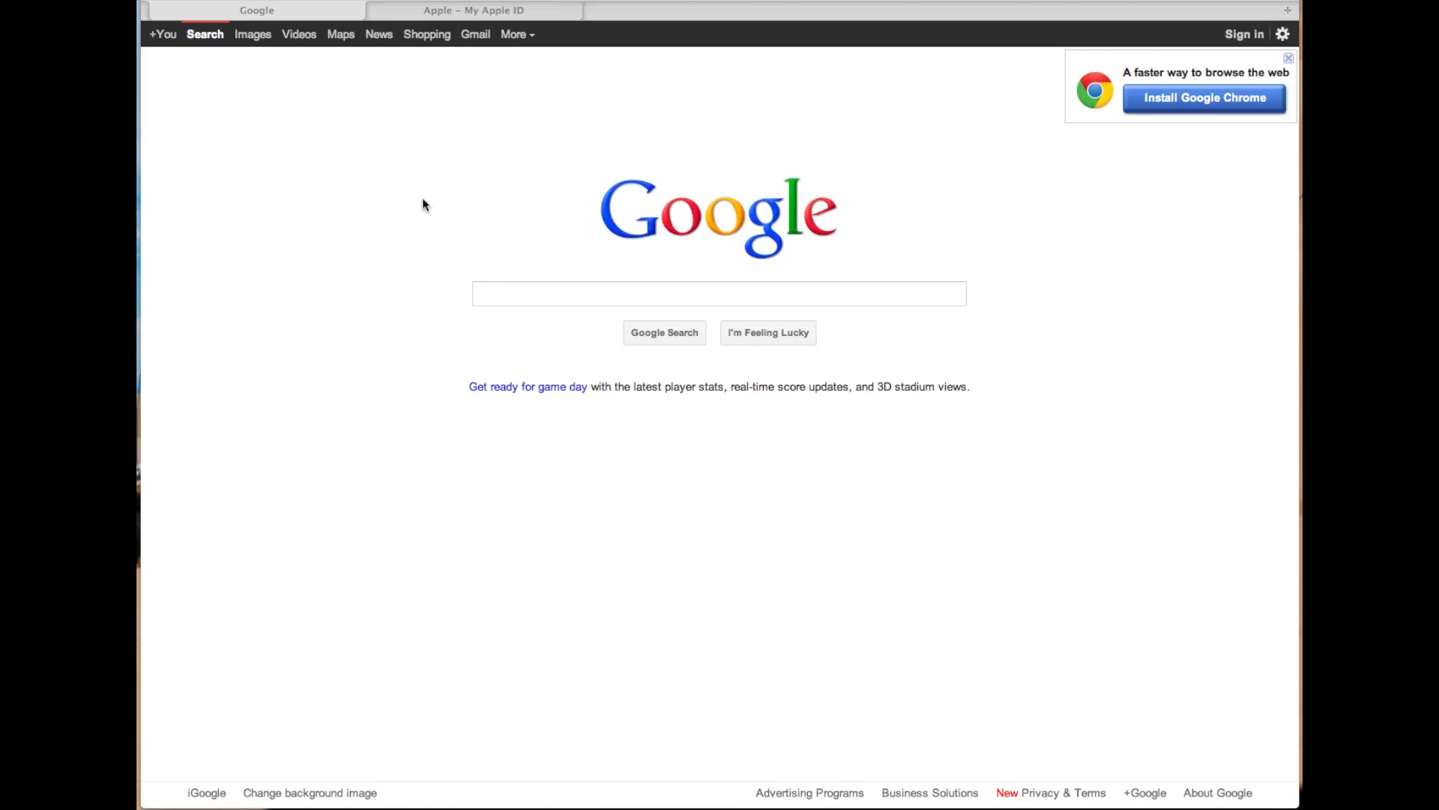
{"action": "mouse_move", "coordinate": [483, 286]}
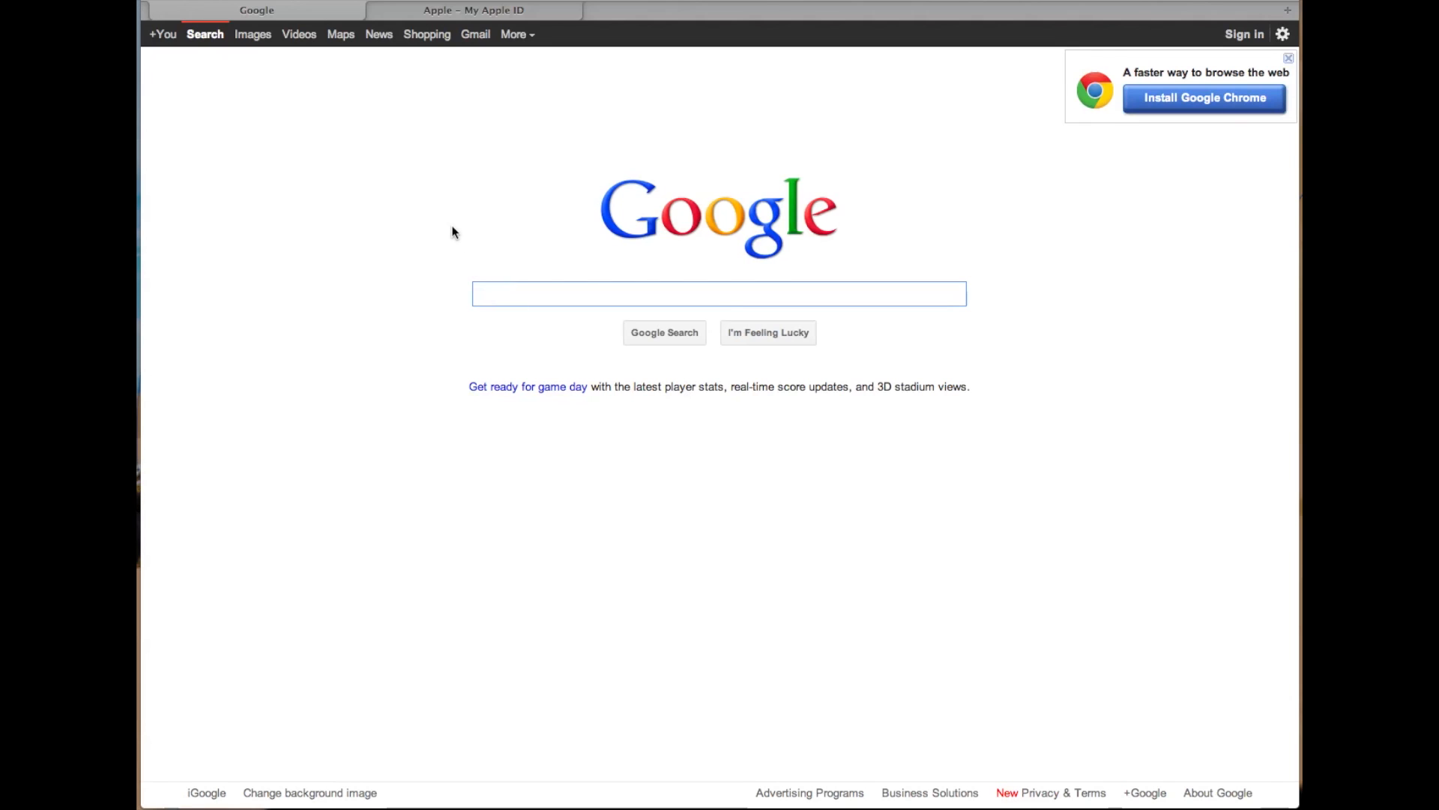
Search Google for 'gmail' from the home page search box
{"action": "left_click", "coordinate": [718, 294]}
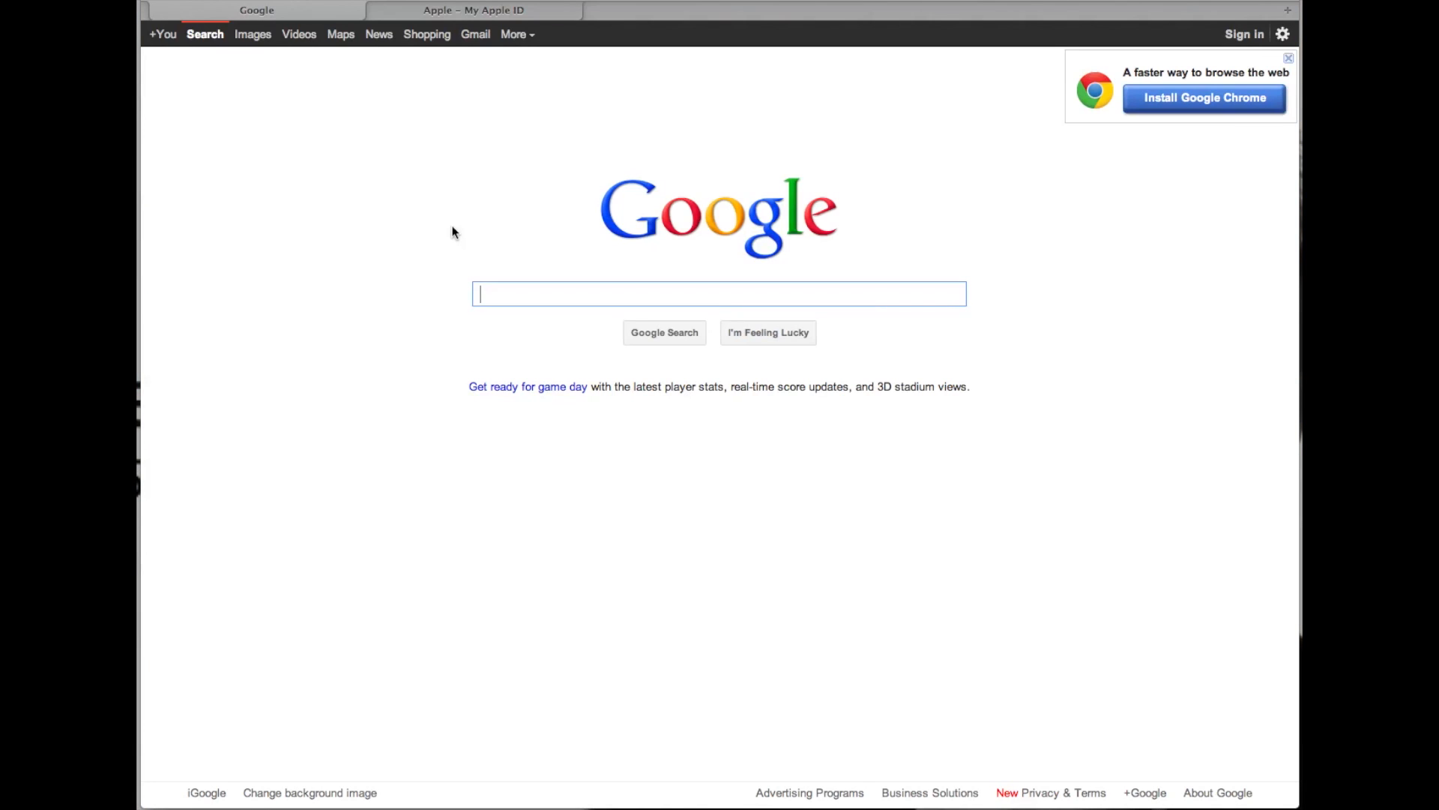
{"action": "type", "text": "gmail"}
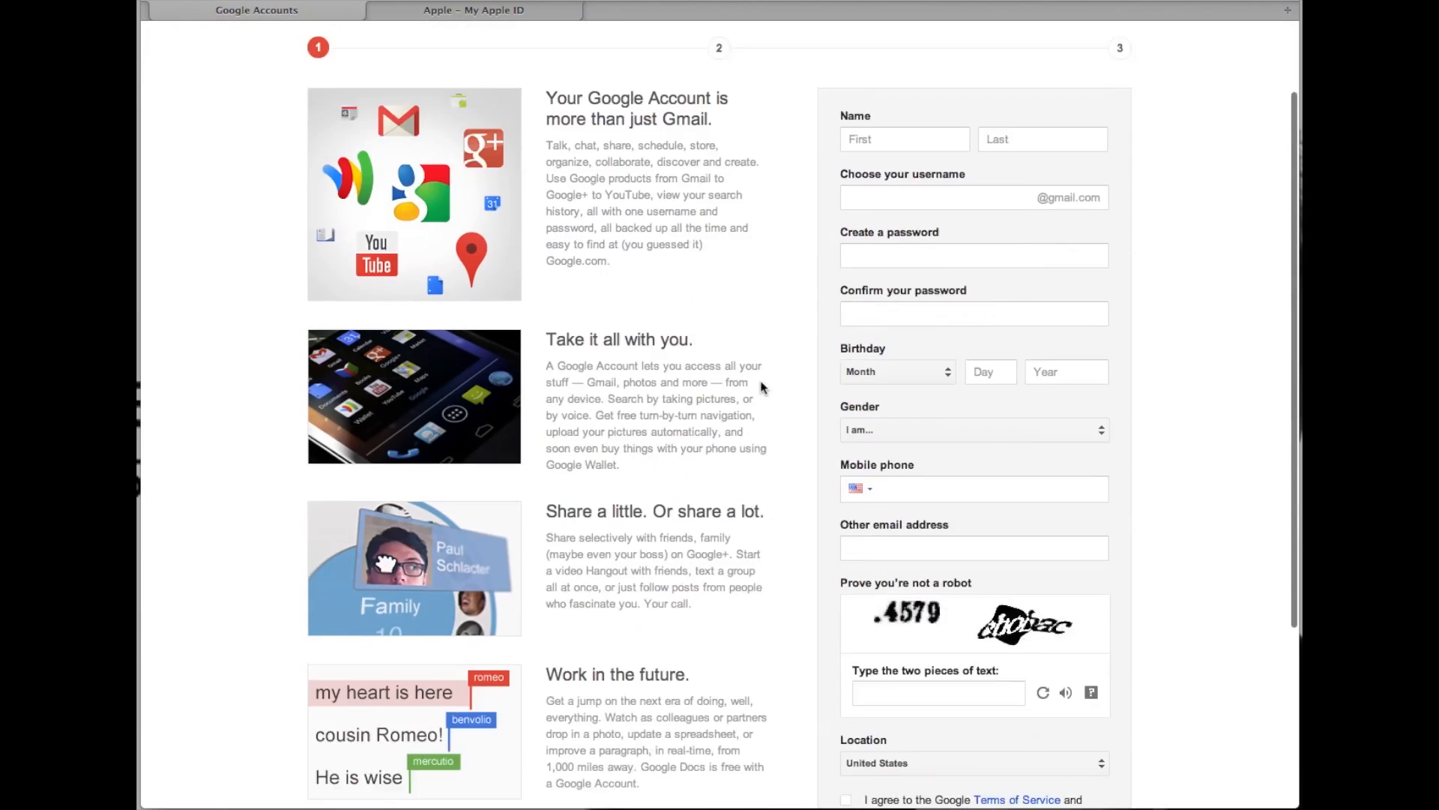
Scroll through the empty Create a new Google Account form, then switch to the My Apple ID tab
{"action": "scroll", "scroll_direction": "down", "scroll_amount": 3}
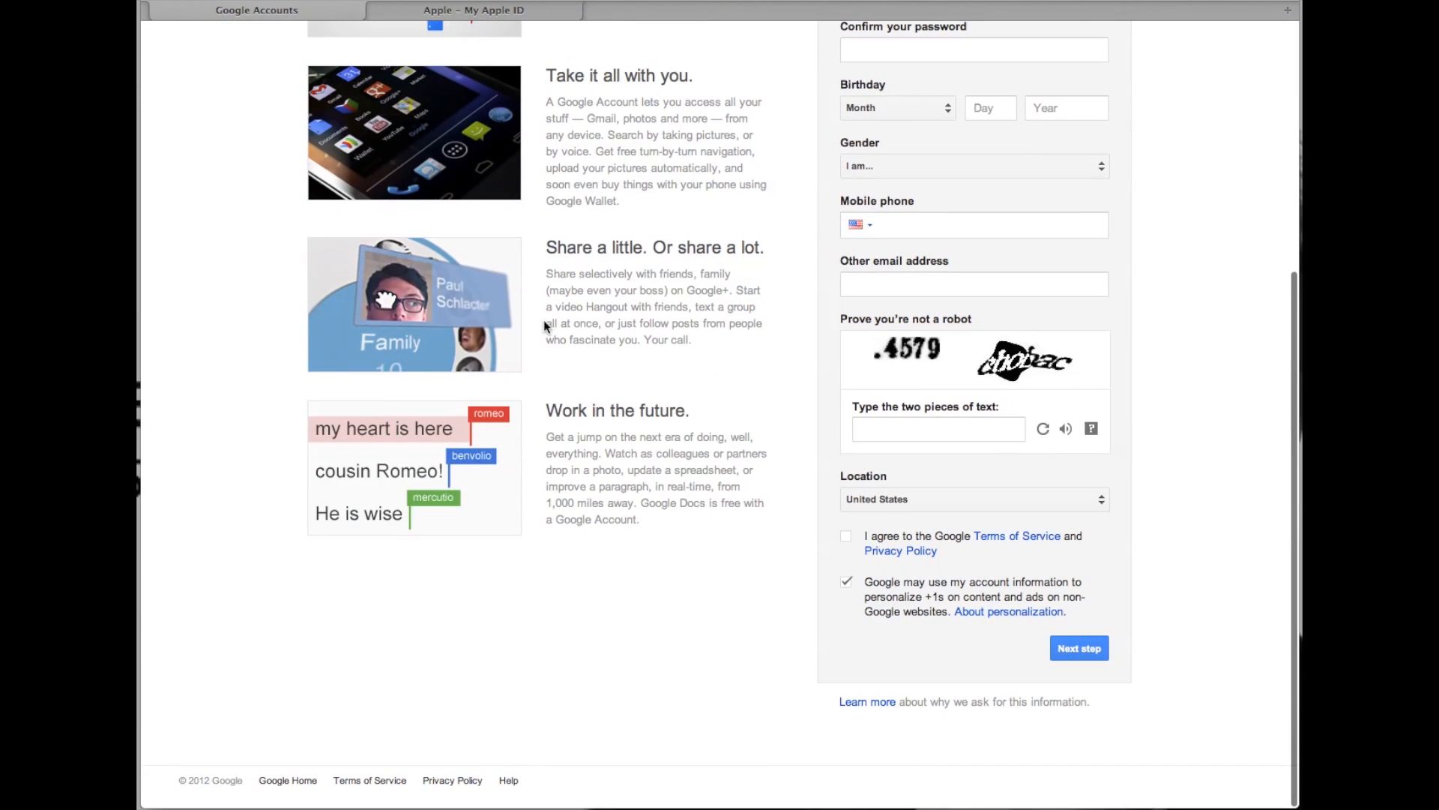
{"action": "scroll", "scroll_direction": "up", "scroll_amount": 3}
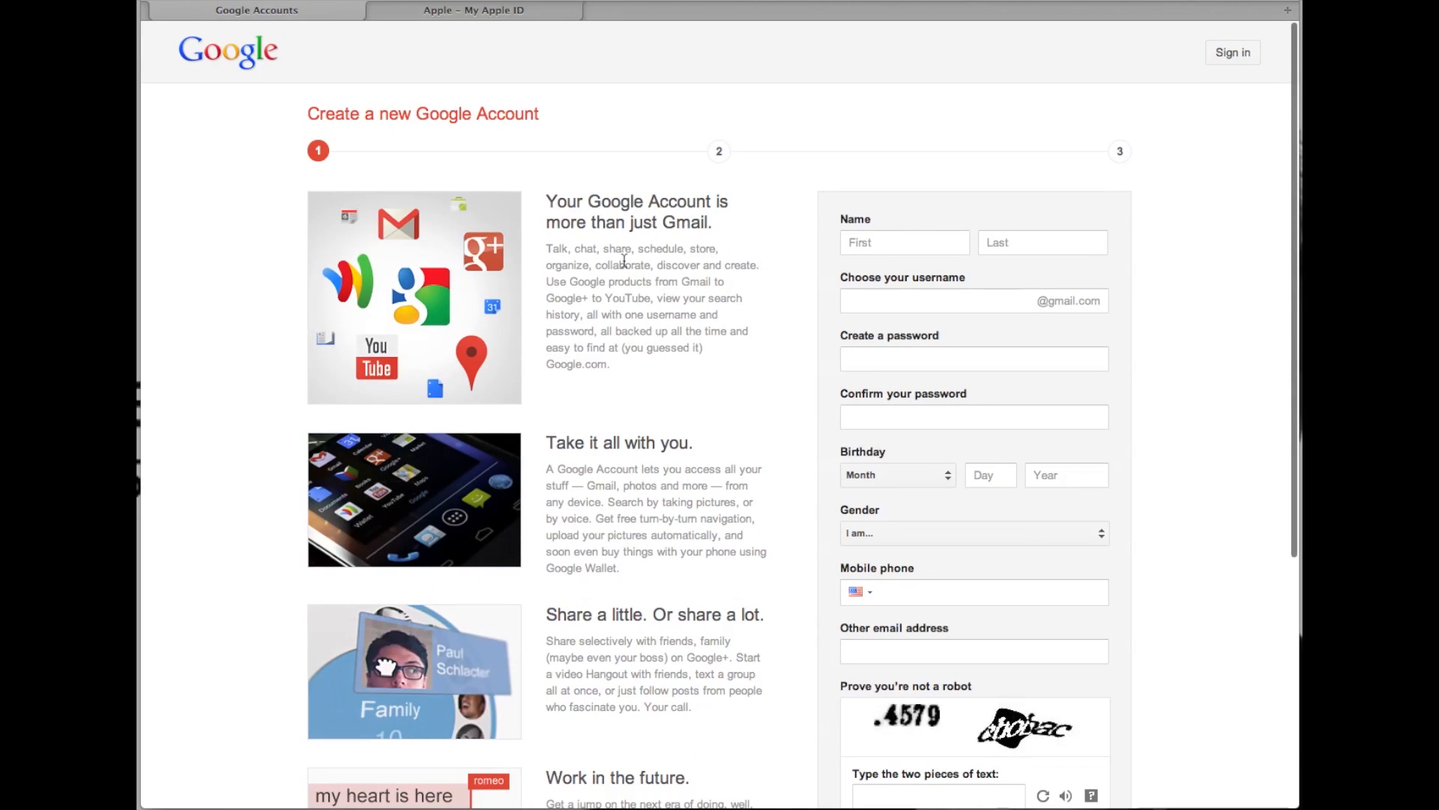
{"action": "mouse_move", "coordinate": [451, 15]}
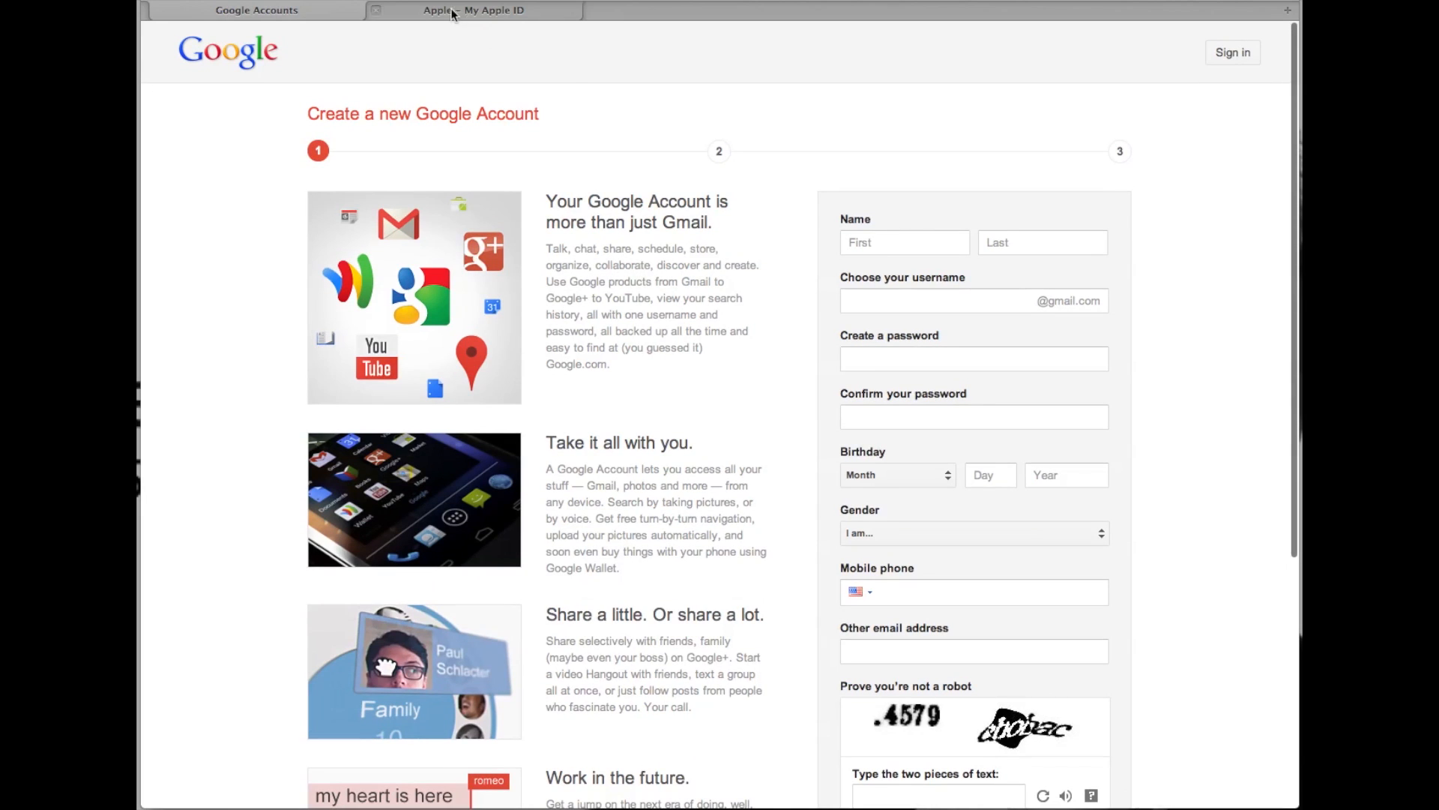
{"action": "left_click", "coordinate": [473, 10]}
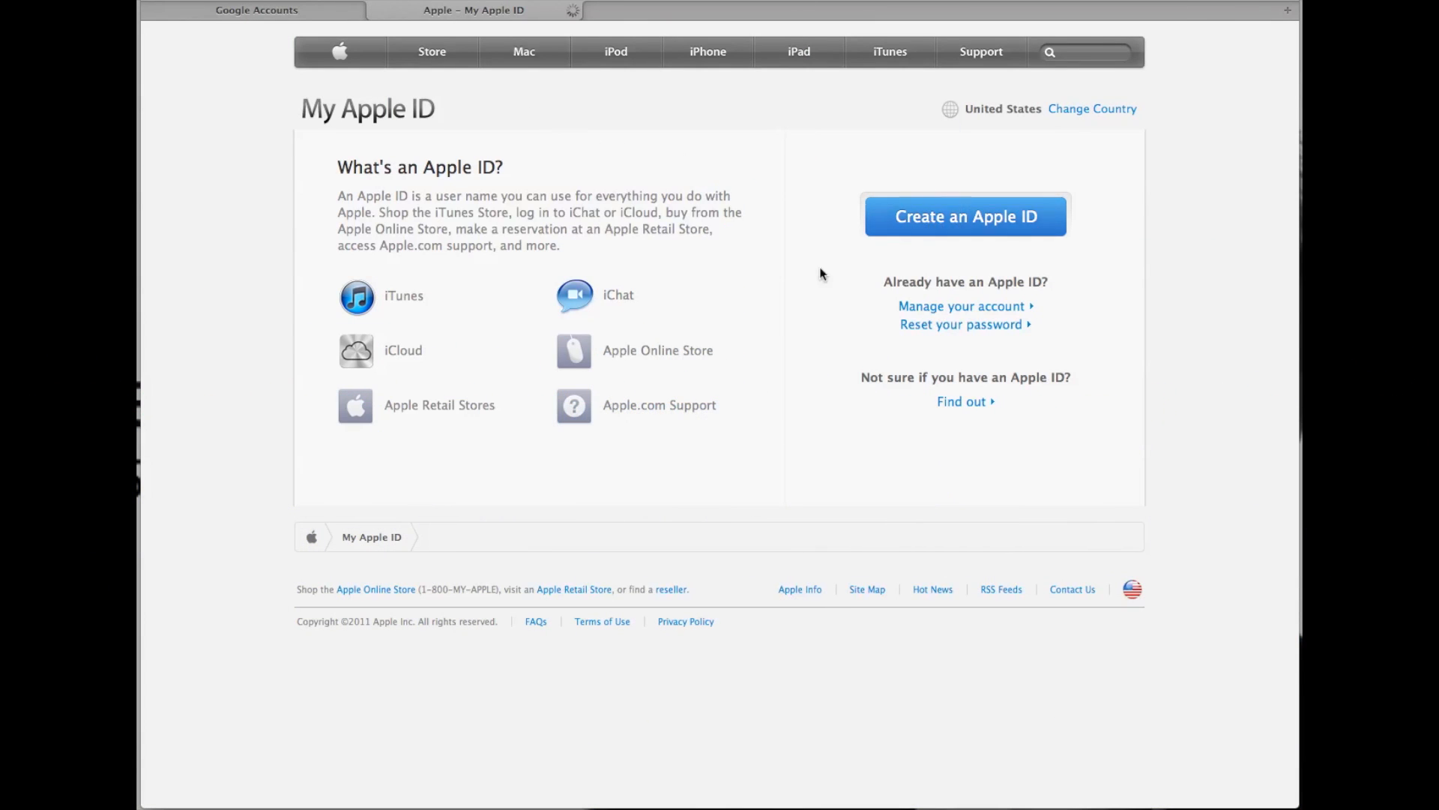
Open Create an Apple ID, review the empty form fields, and submit it
{"action": "left_click", "coordinate": [965, 215]}
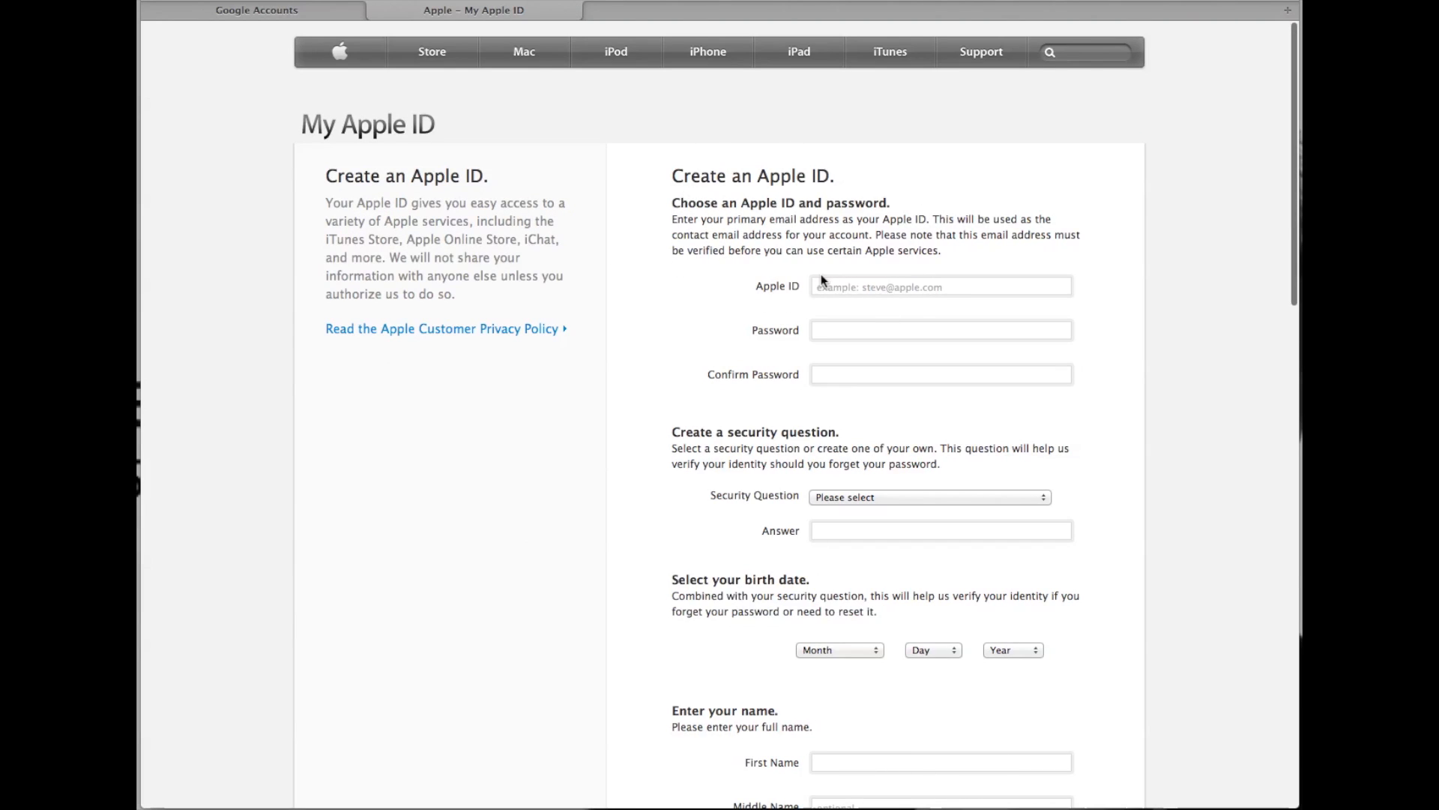
{"action": "mouse_move", "coordinate": [870, 287]}
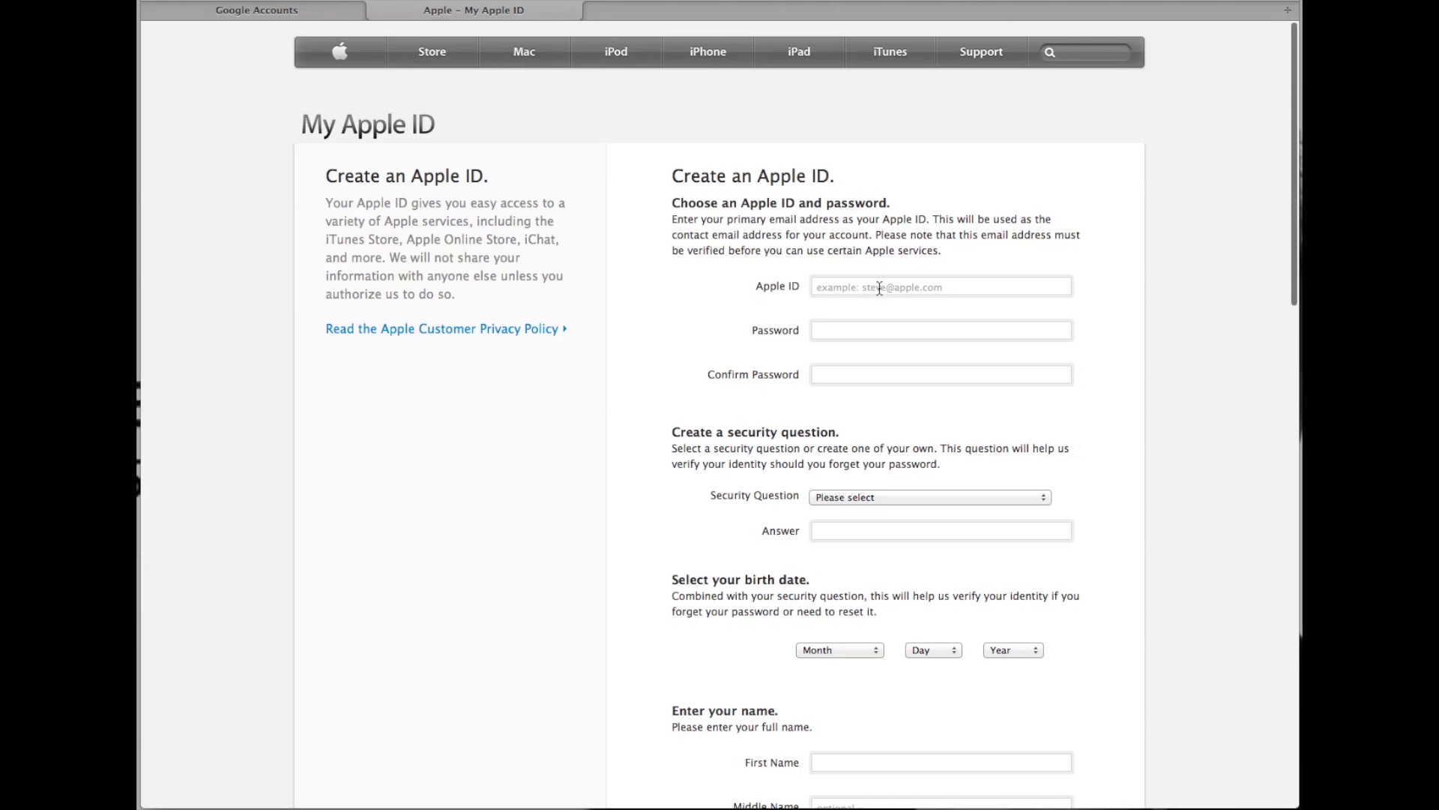
{"action": "mouse_move", "coordinate": [864, 303]}
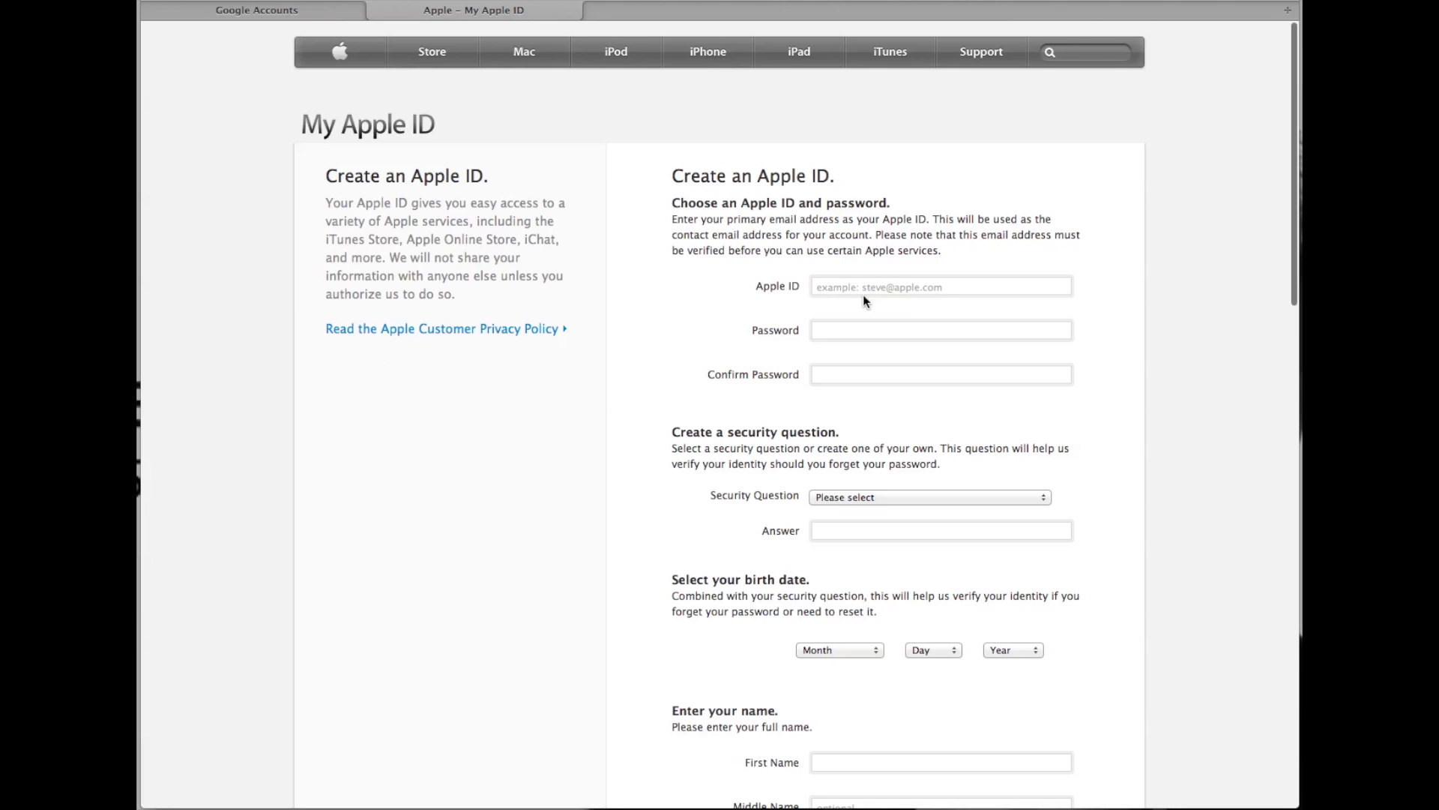
{"action": "scroll", "scroll_direction": "down", "scroll_amount": 3}
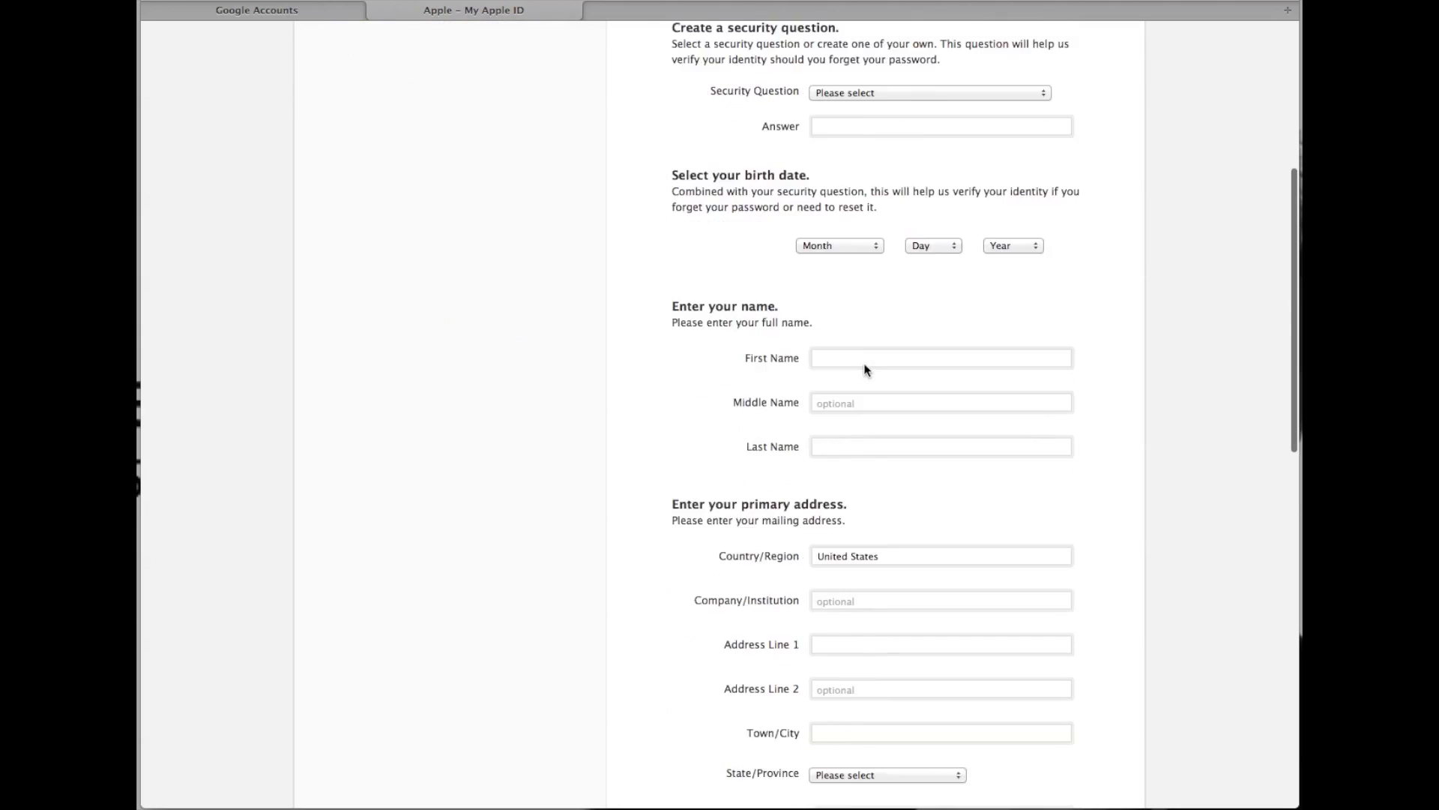
{"action": "scroll", "scroll_direction": "down", "scroll_amount": 3}
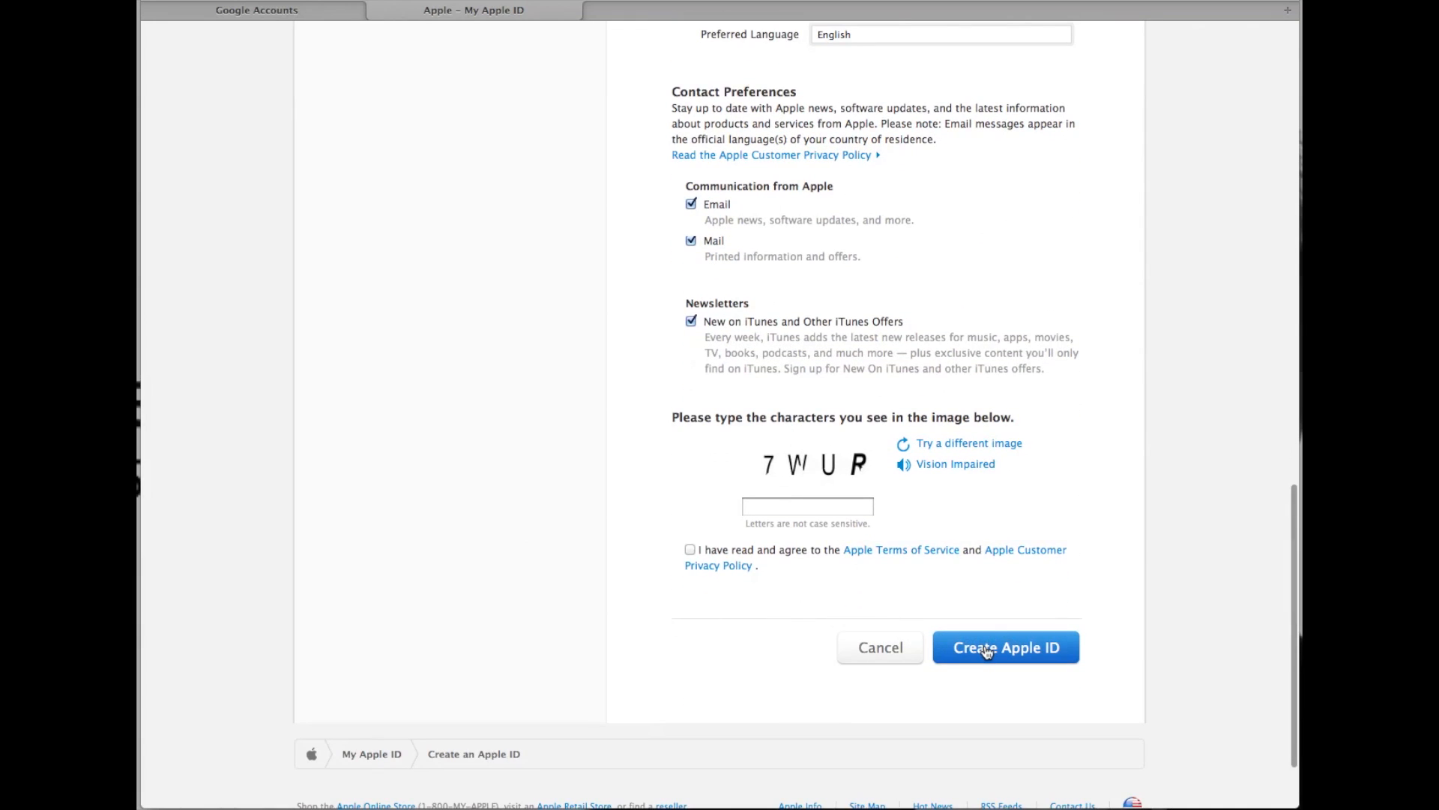
{"action": "left_click", "coordinate": [1005, 646]}
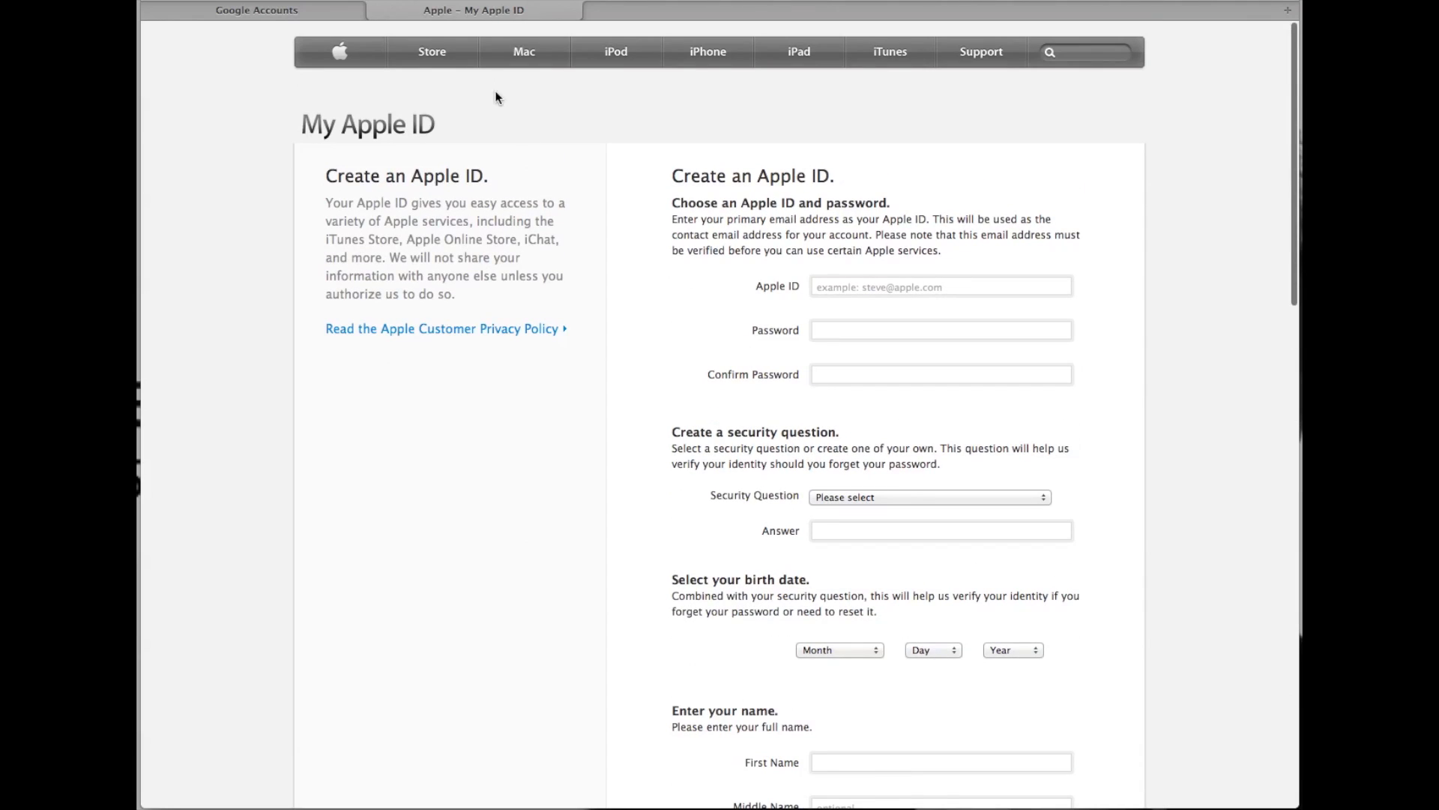
{"action": "mouse_move", "coordinate": [529, 107]}
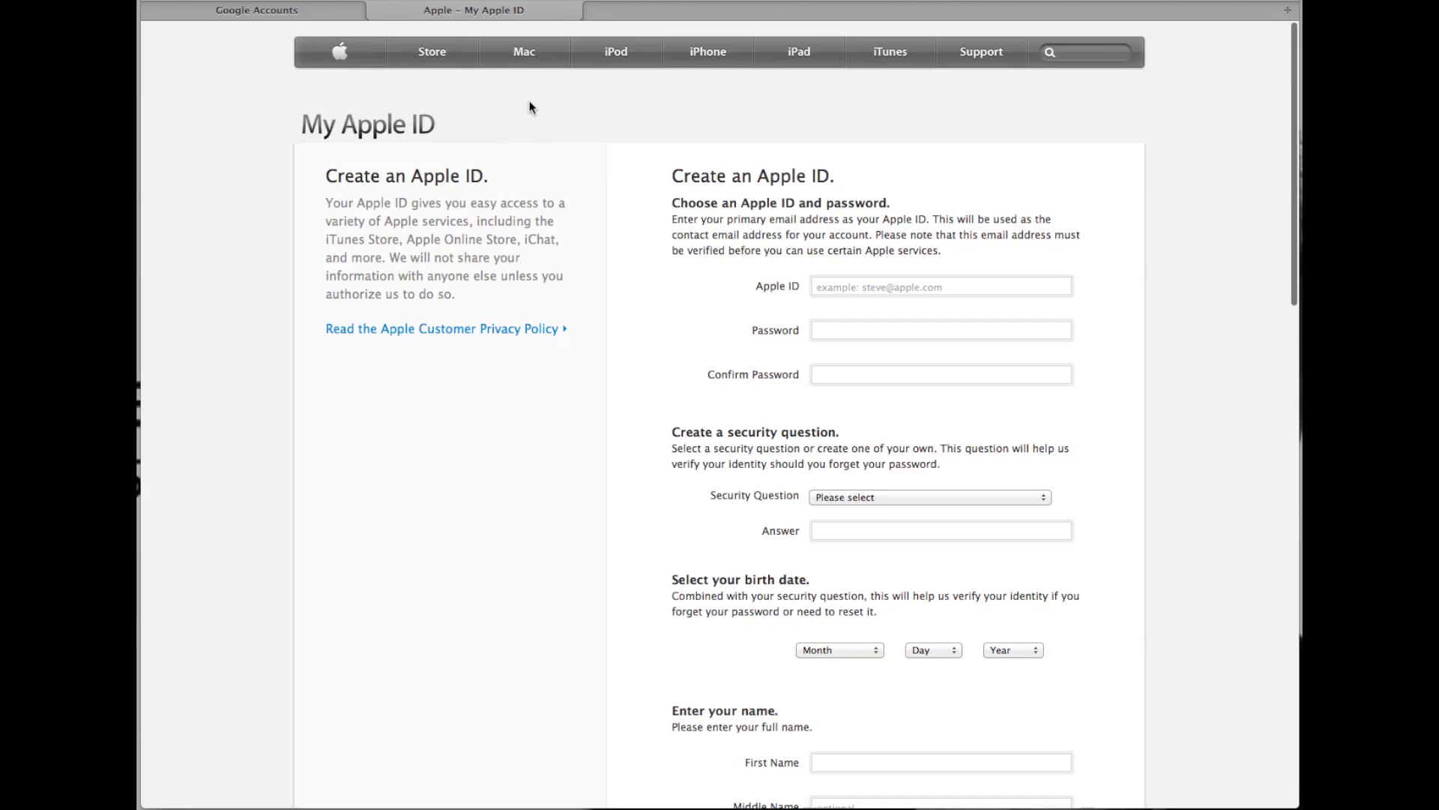